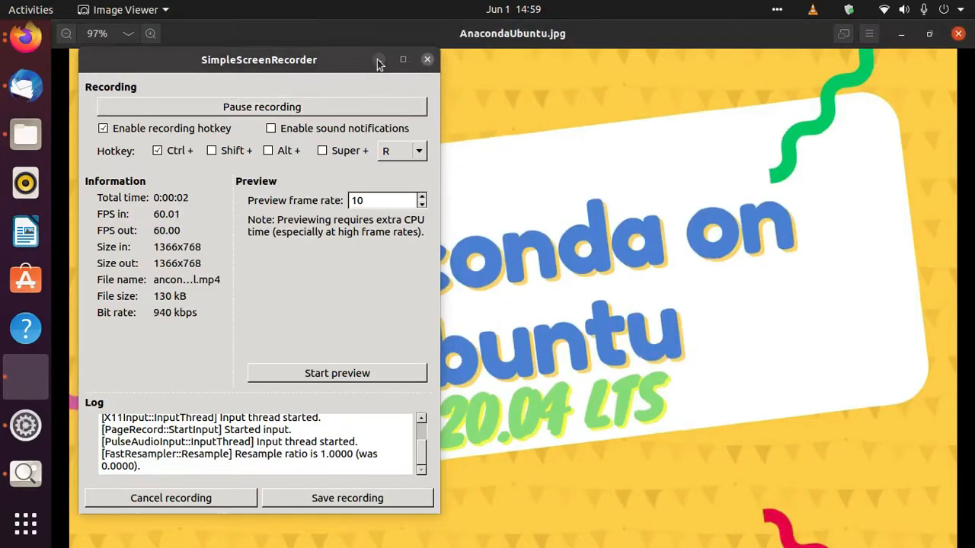
Minimize the SimpleScreenRecorder window so the AnacondaUbuntu.jpg image shows fully
left_click(427, 59)
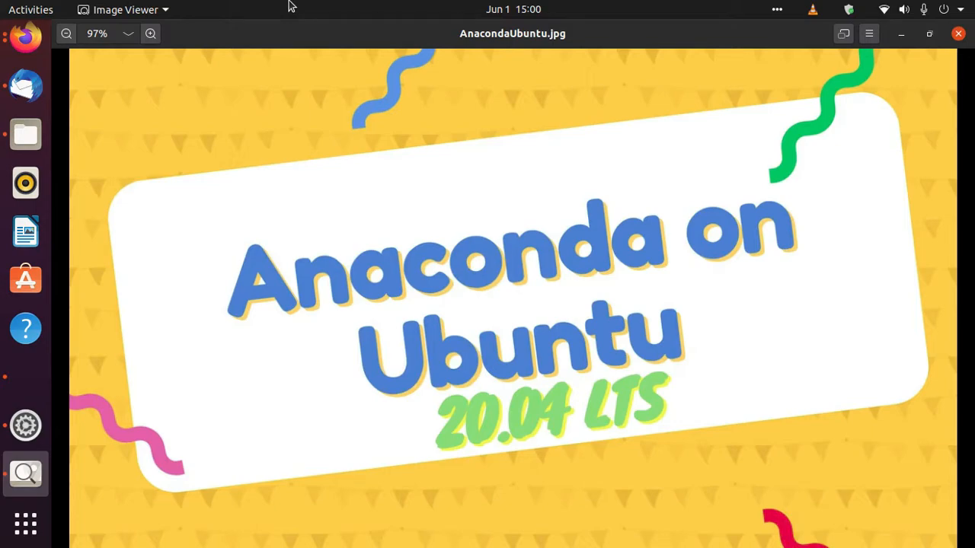
mouse_move(625, 27)
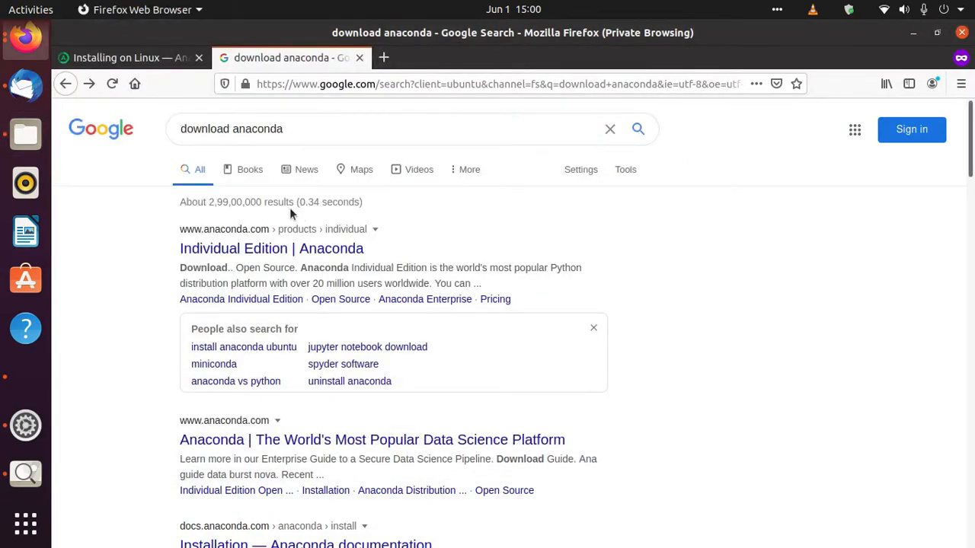
Open the 'Individual Edition | Anaconda' result and scroll to the Linux installers list
left_click(291, 128)
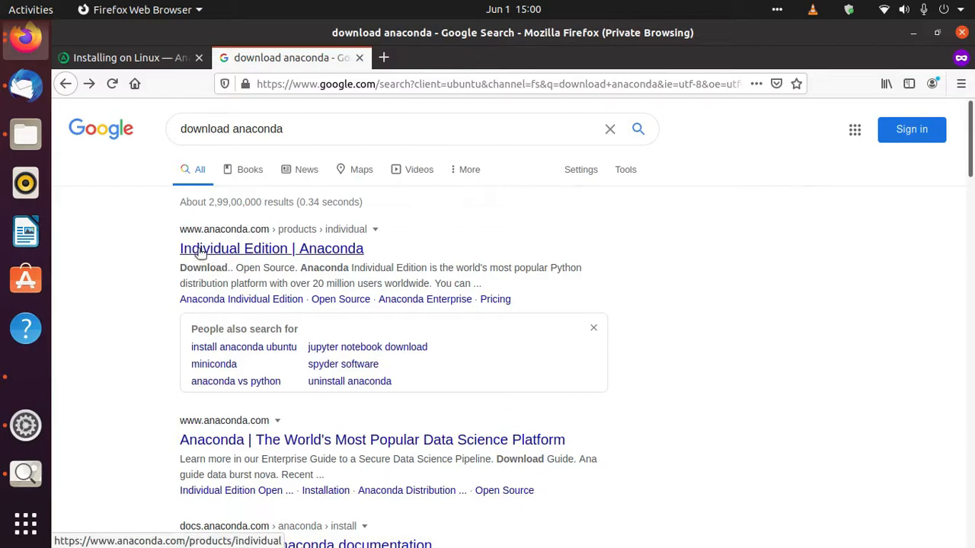
mouse_move(316, 251)
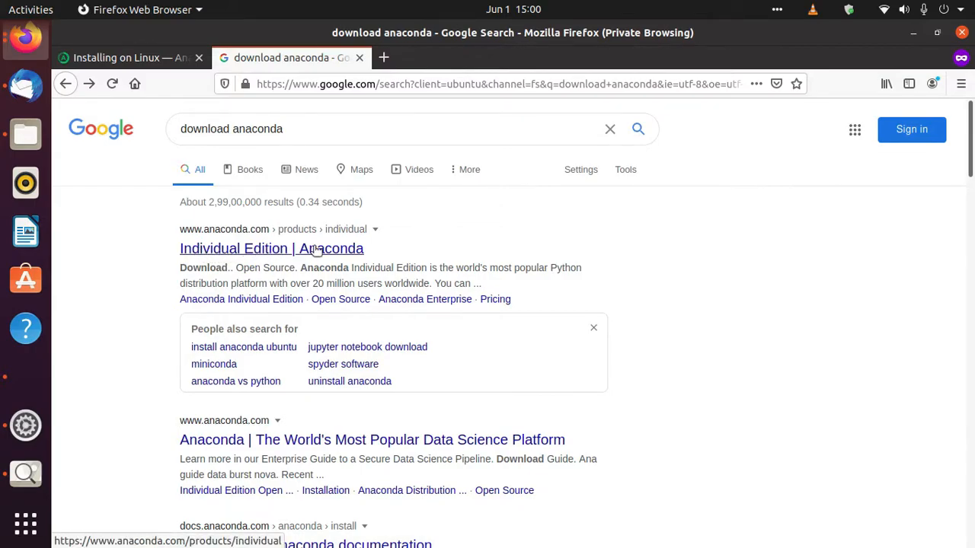
left_click(272, 248)
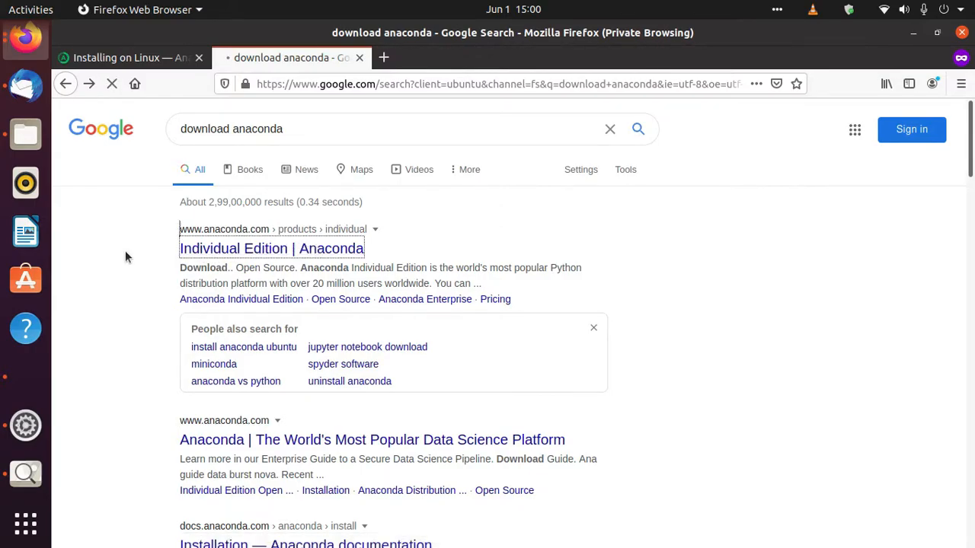
left_click(272, 248)
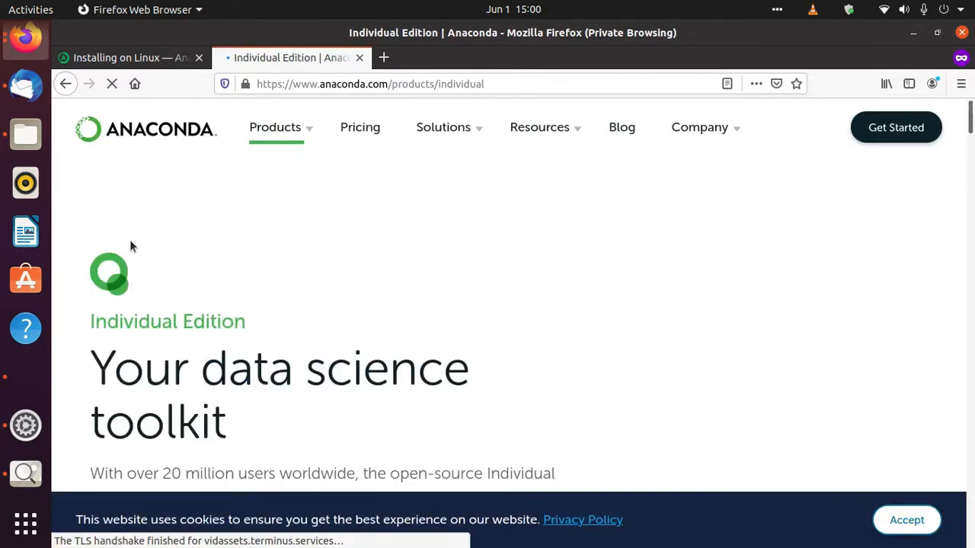
scroll("down", 3)
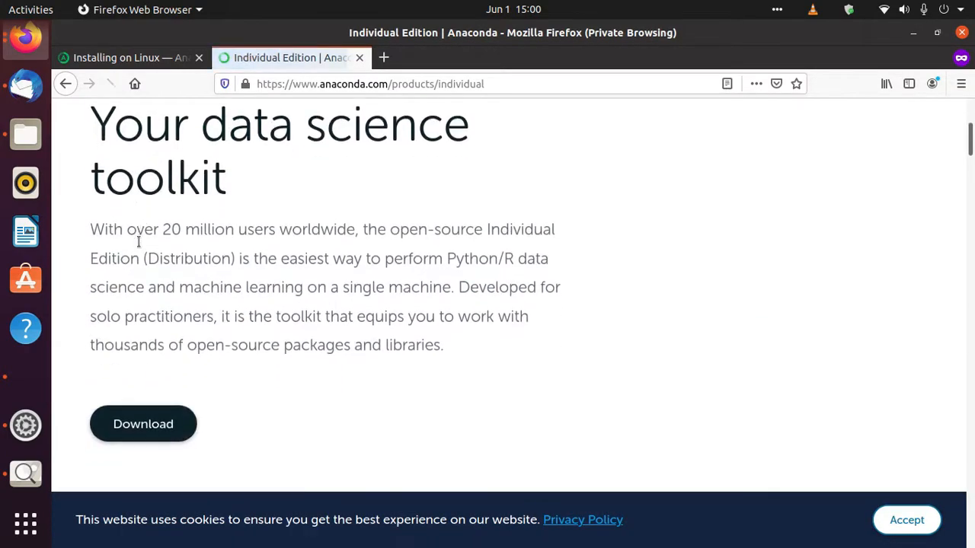
scroll("down", 3)
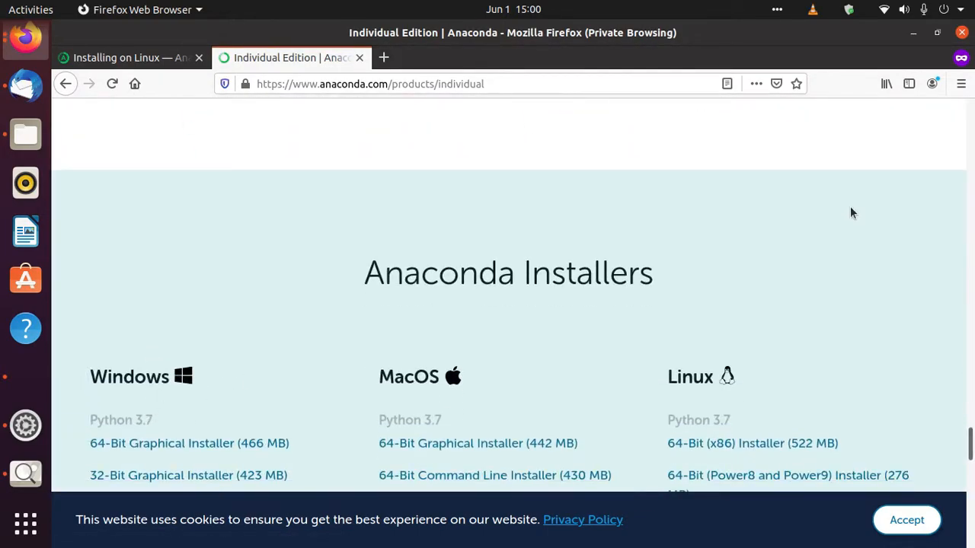
scroll("down", 3)
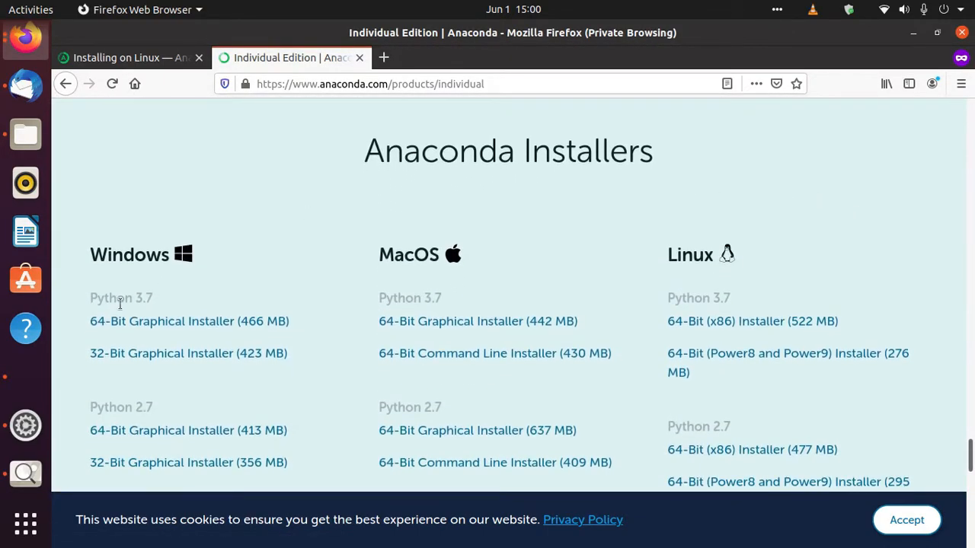
mouse_move(144, 321)
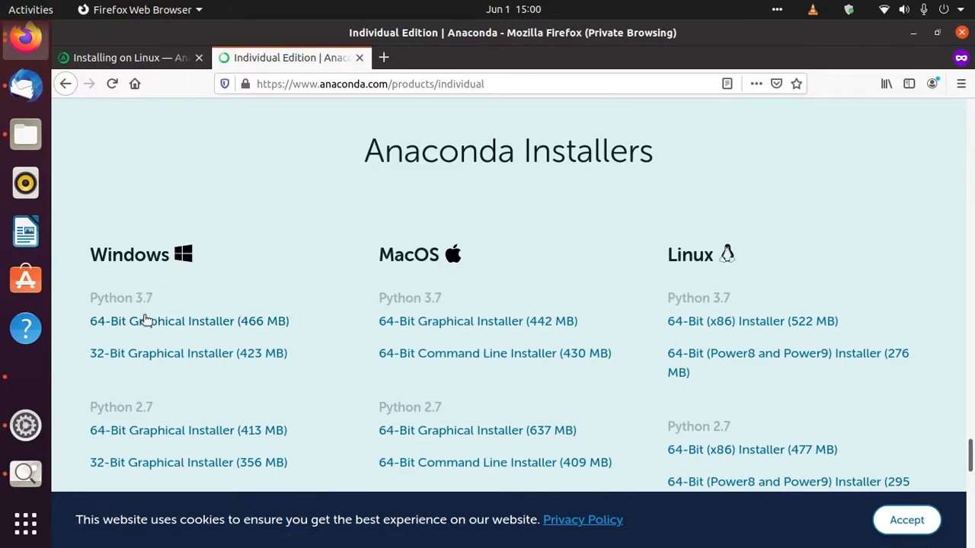
mouse_move(478, 321)
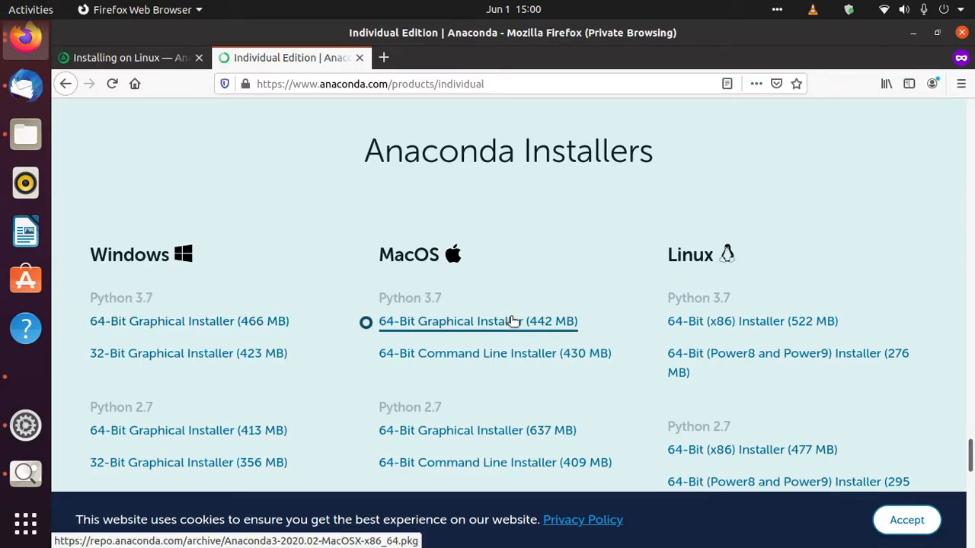
mouse_move(762, 302)
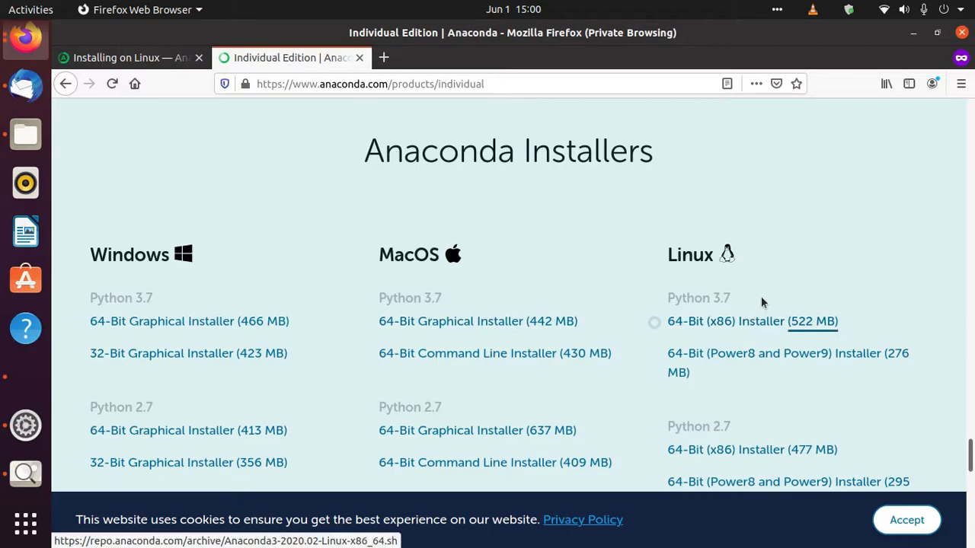
scroll("down", 3)
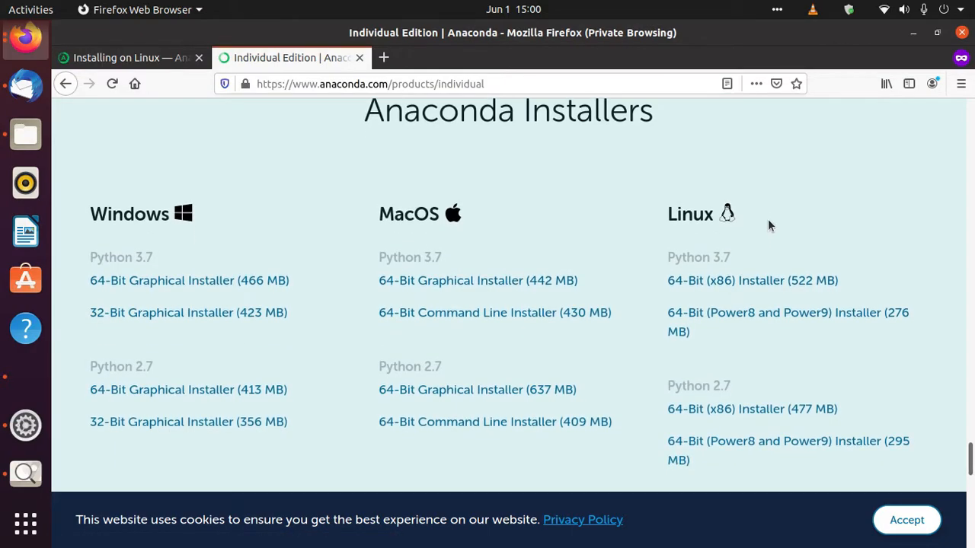
mouse_move(752, 280)
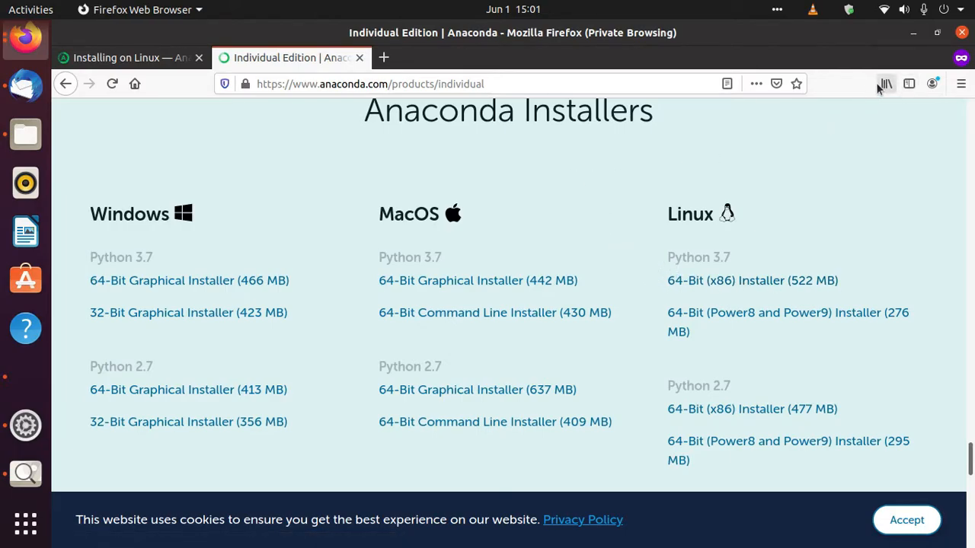
Show the downloaded Anaconda3-2020.02-Linux-x86_64.sh installer in its Downloads folder
left_click(886, 84)
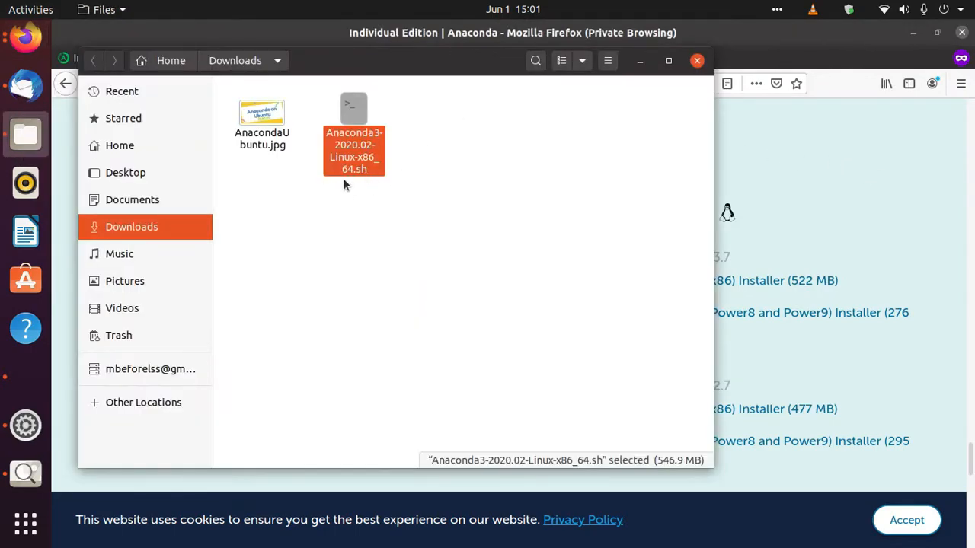
mouse_move(418, 154)
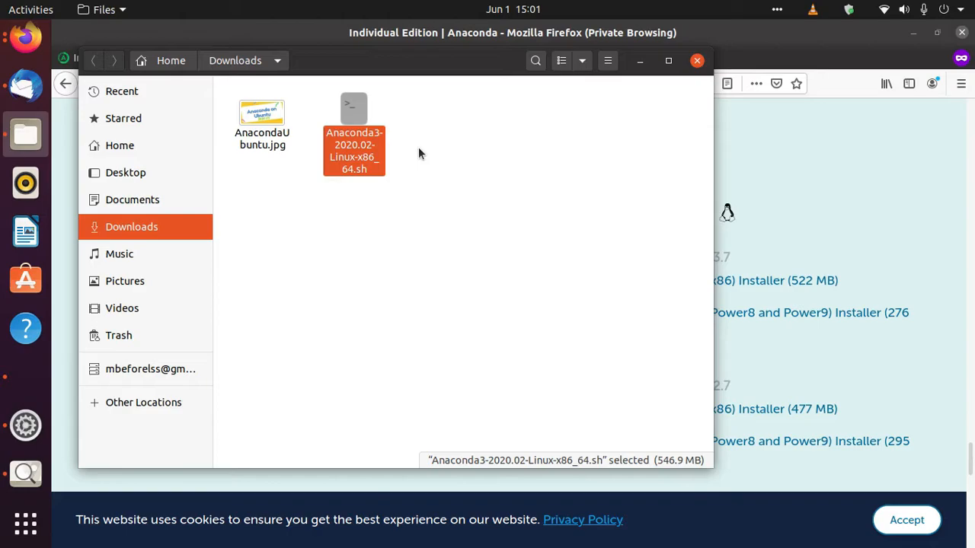
mouse_move(438, 145)
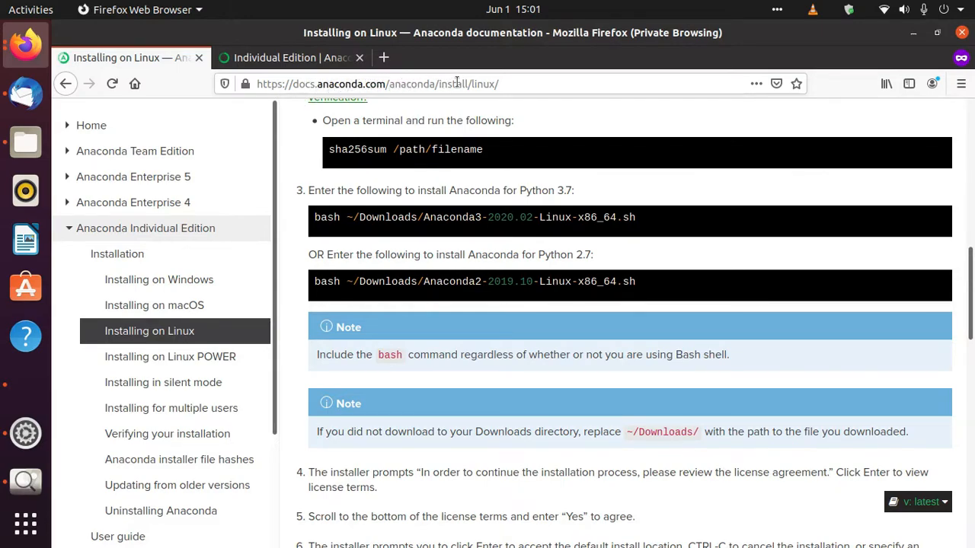
mouse_move(512, 85)
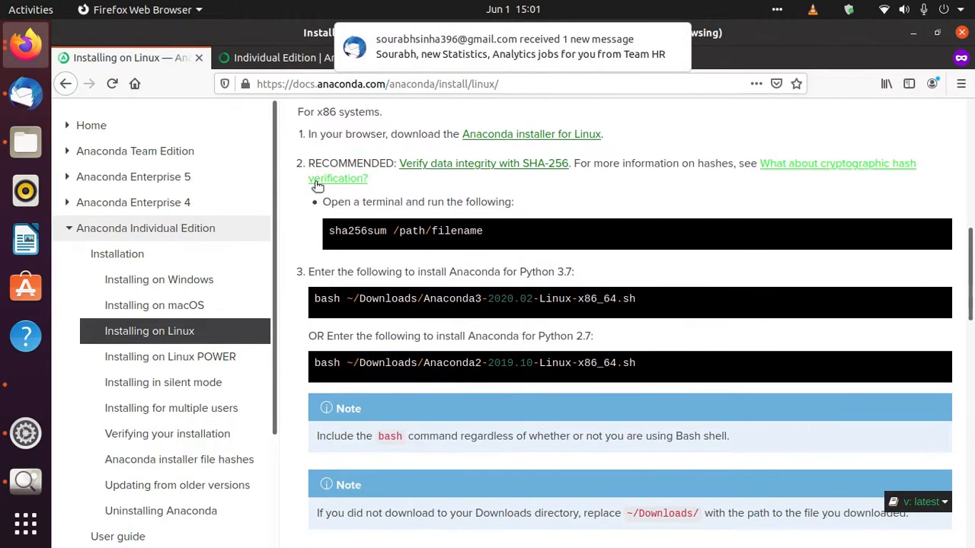
Scroll the Installing on Linux guide to step 3 and select the bash install command
scroll("down", 3)
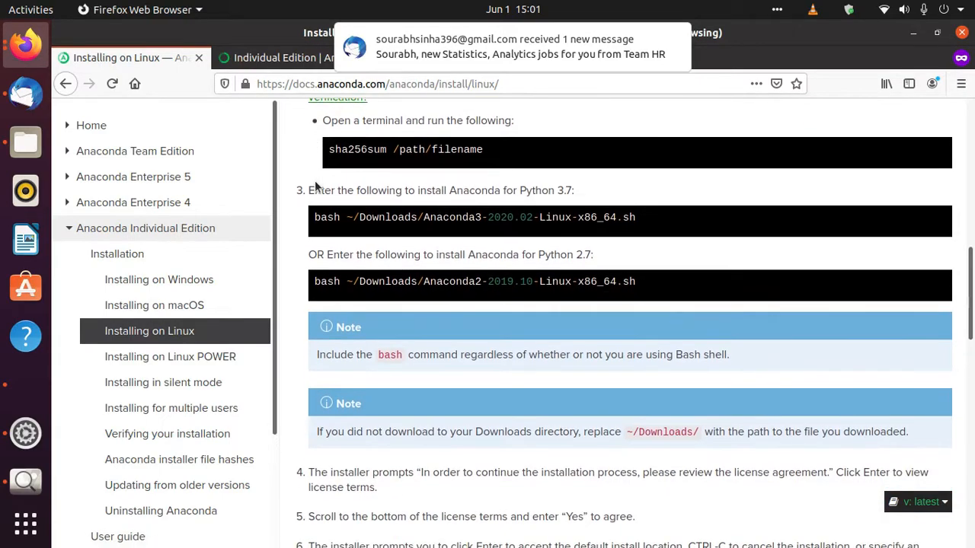
mouse_move(476, 171)
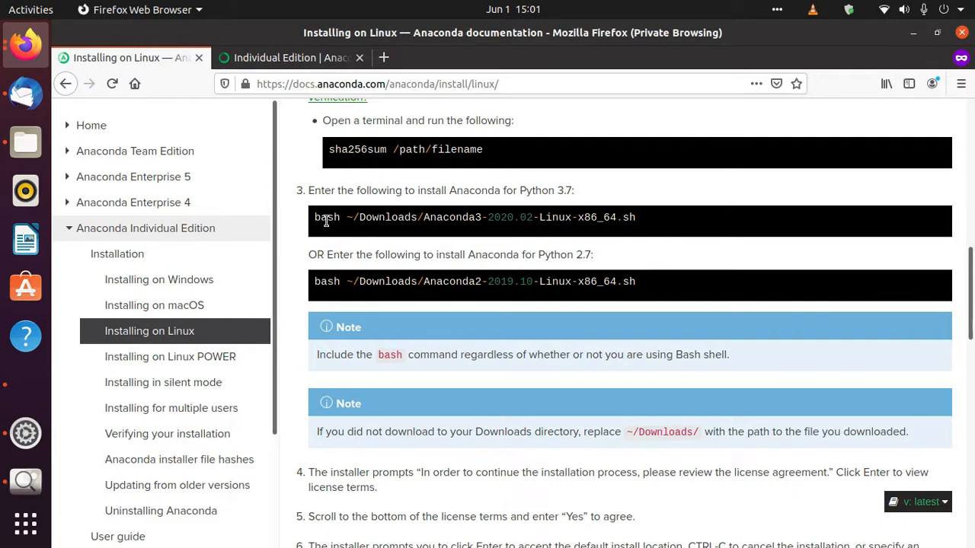
scroll("down", 3)
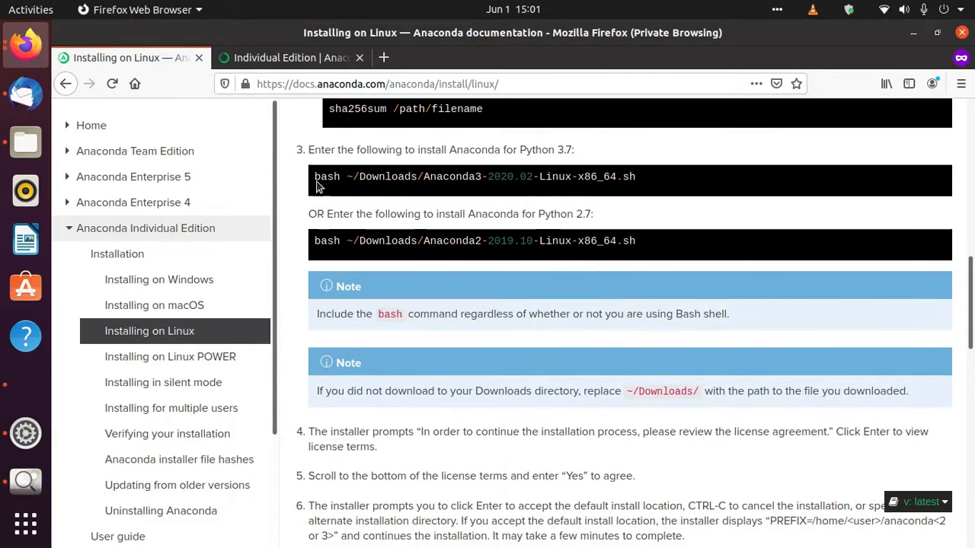
mouse_move(309, 164)
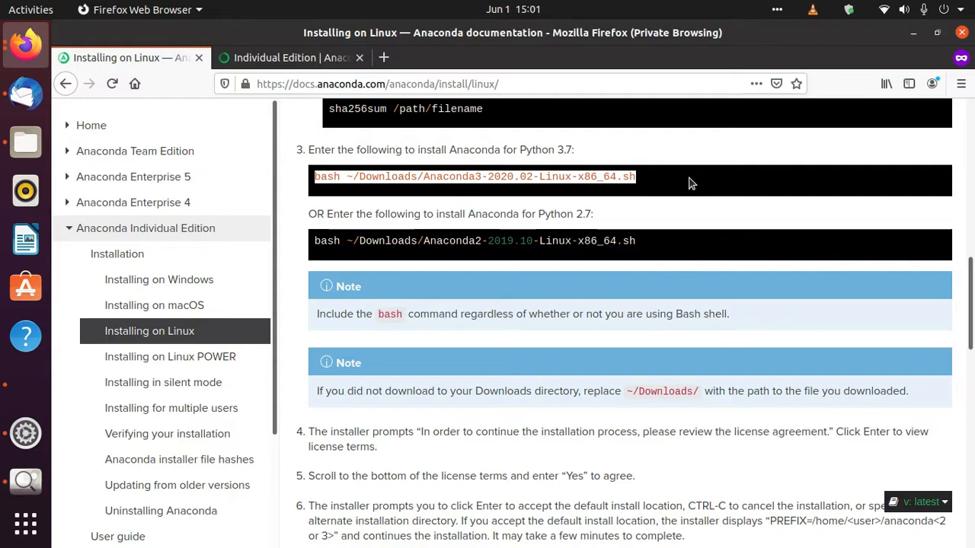
mouse_move(455, 188)
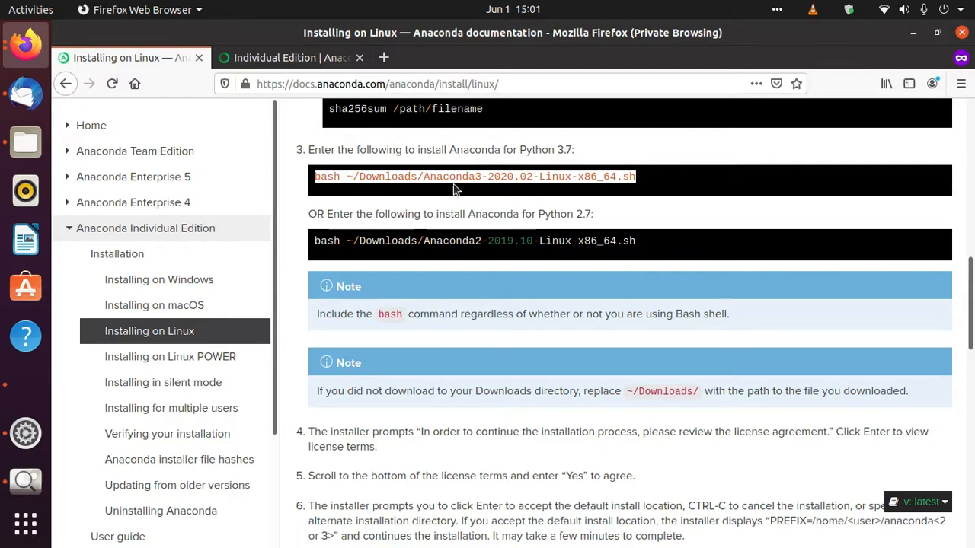
left_click(495, 176)
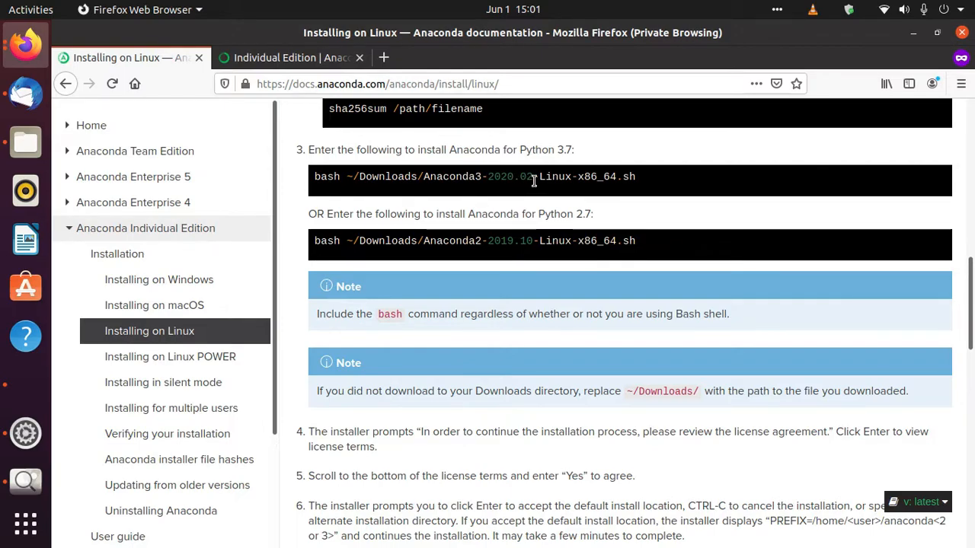
mouse_move(501, 200)
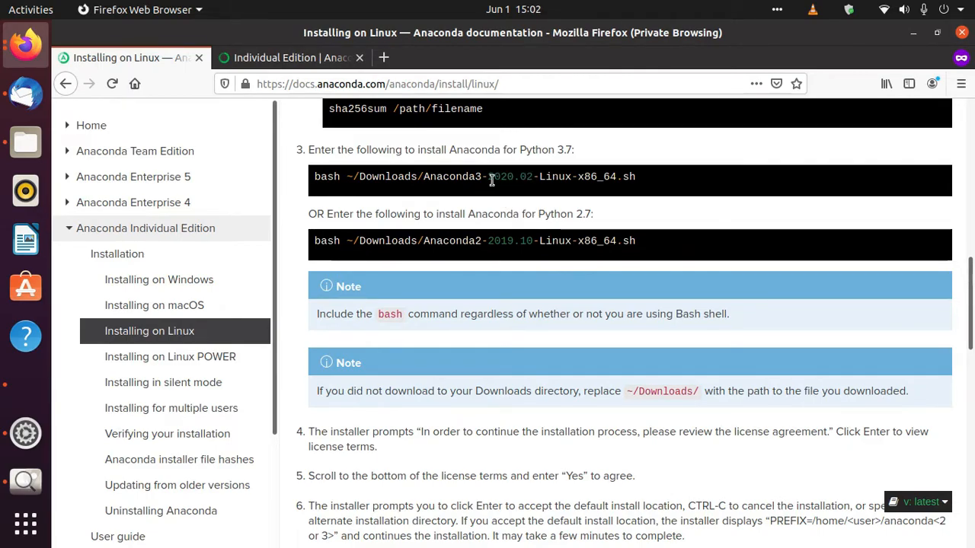
double_click(512, 176)
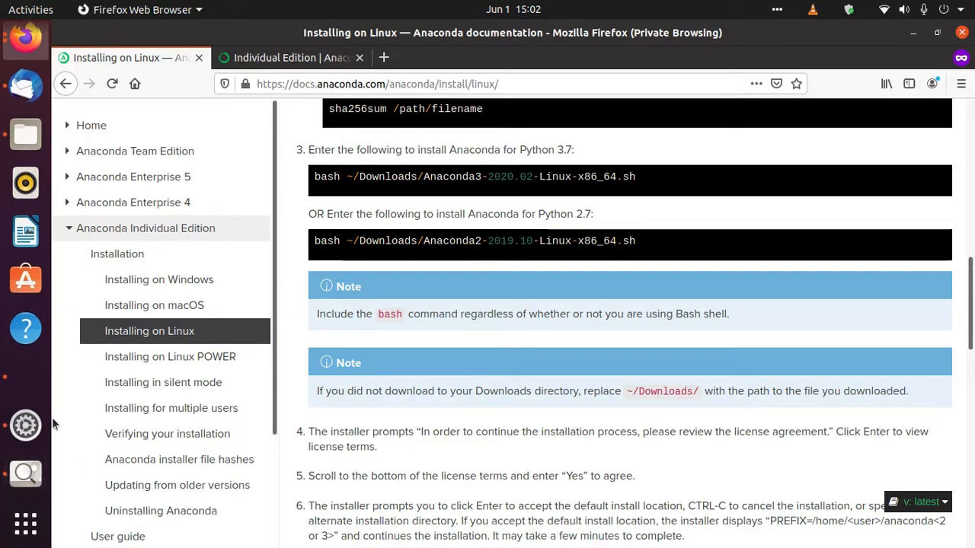
mouse_move(25, 523)
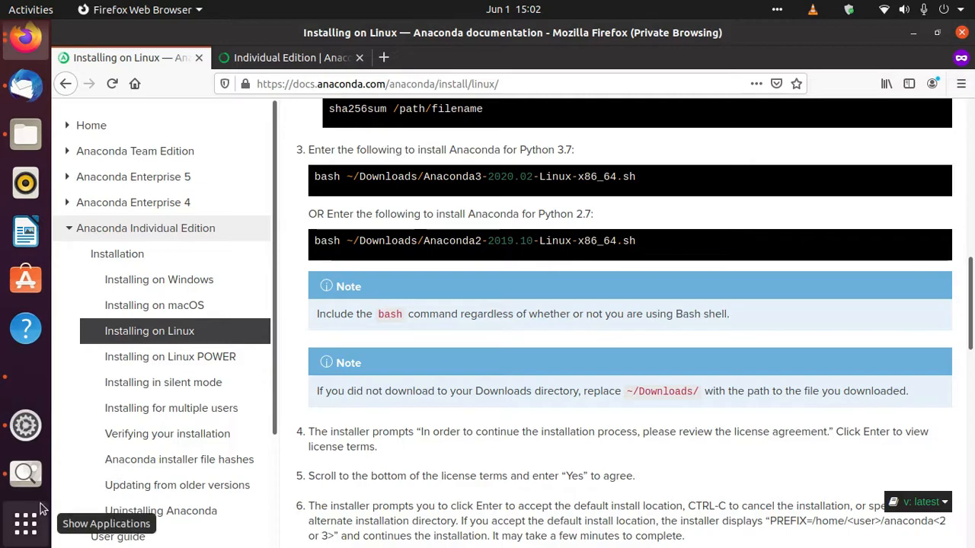
mouse_move(704, 188)
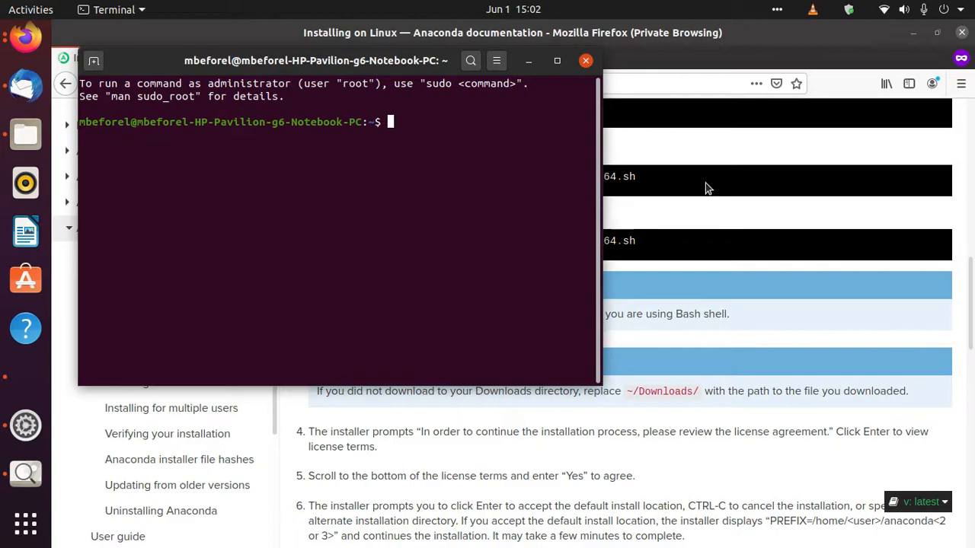
Run bash ~/Downloads/Anaconda3-2020.02-Linux-x86_64.sh, accept the license with yes and keep the default location
type("bash ~/Downloads/Anaconda3-2020.02-Linux-x86_64.sh")
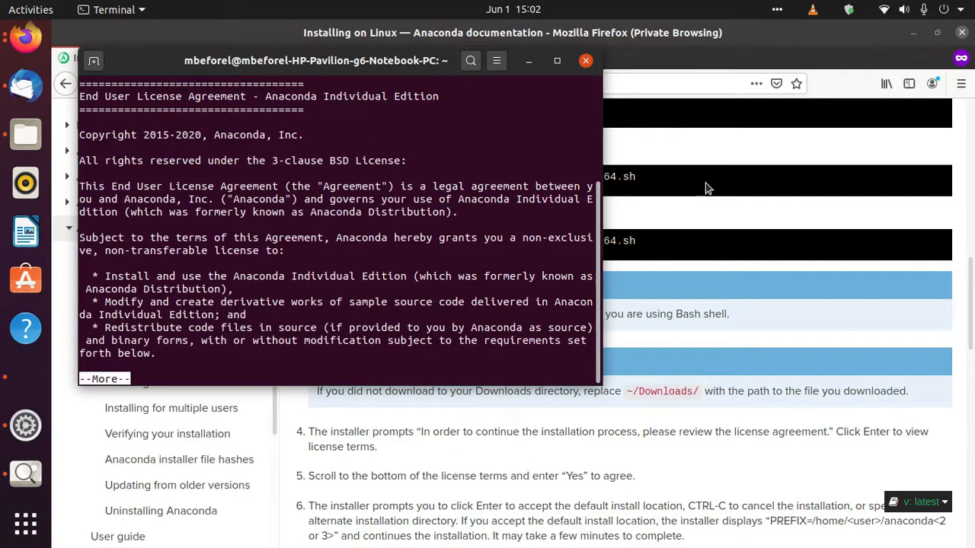
key("space")
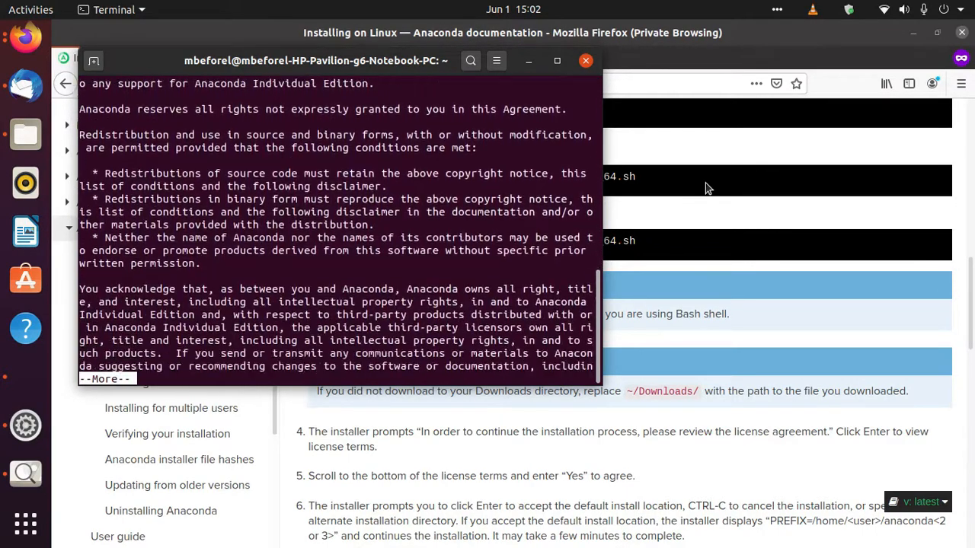
key("space")
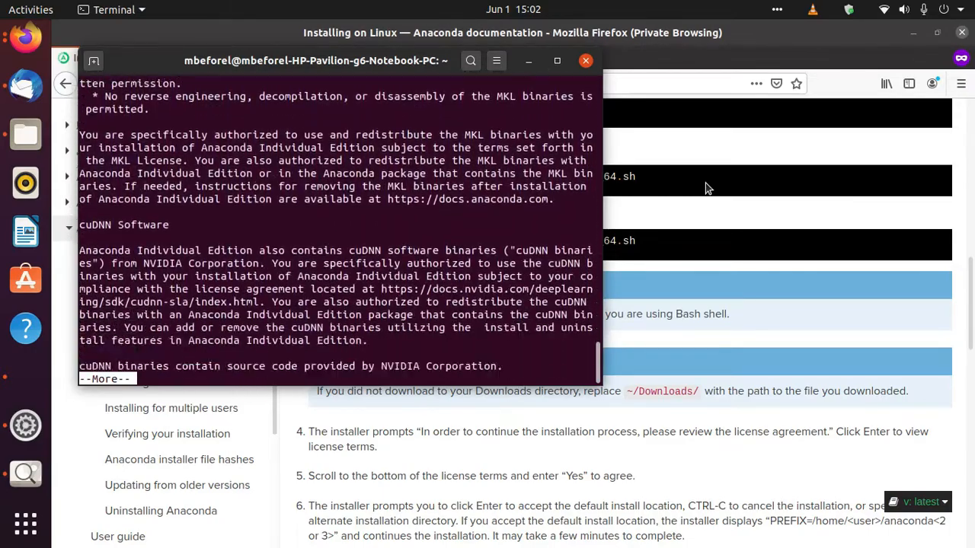
key("space")
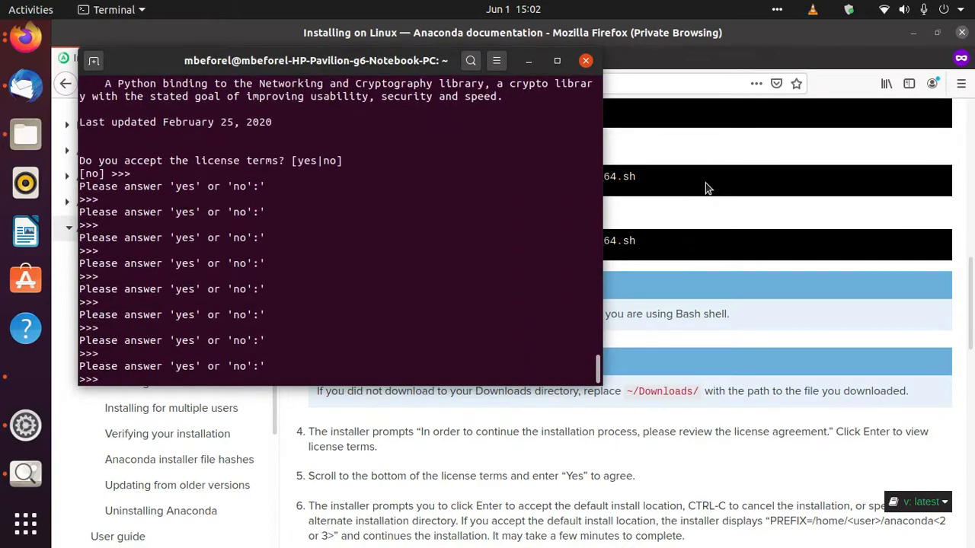
type("yes")
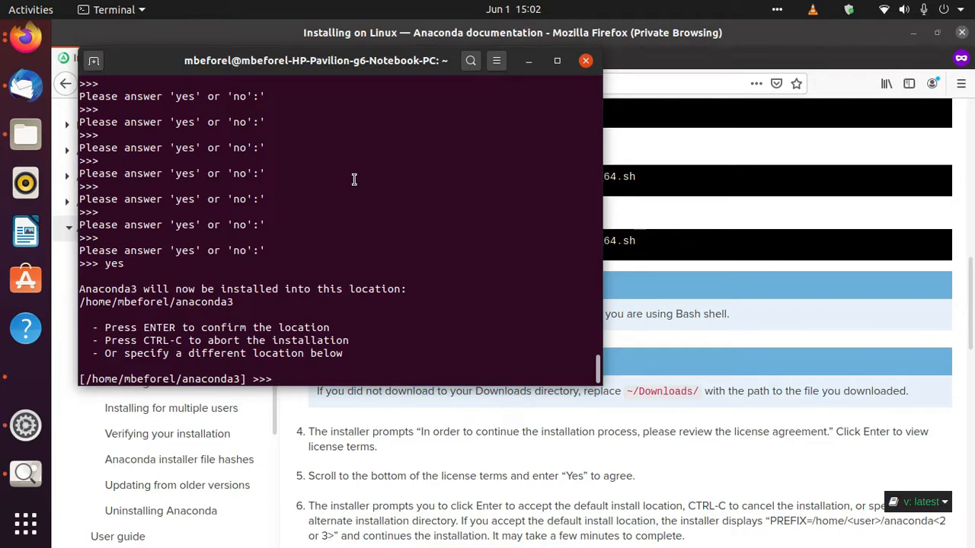
key("enter")
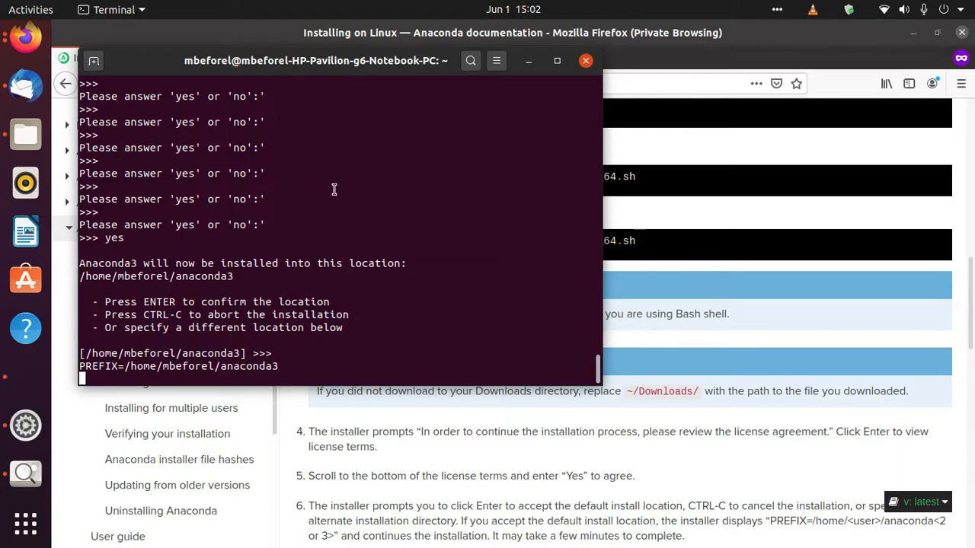
mouse_move(322, 173)
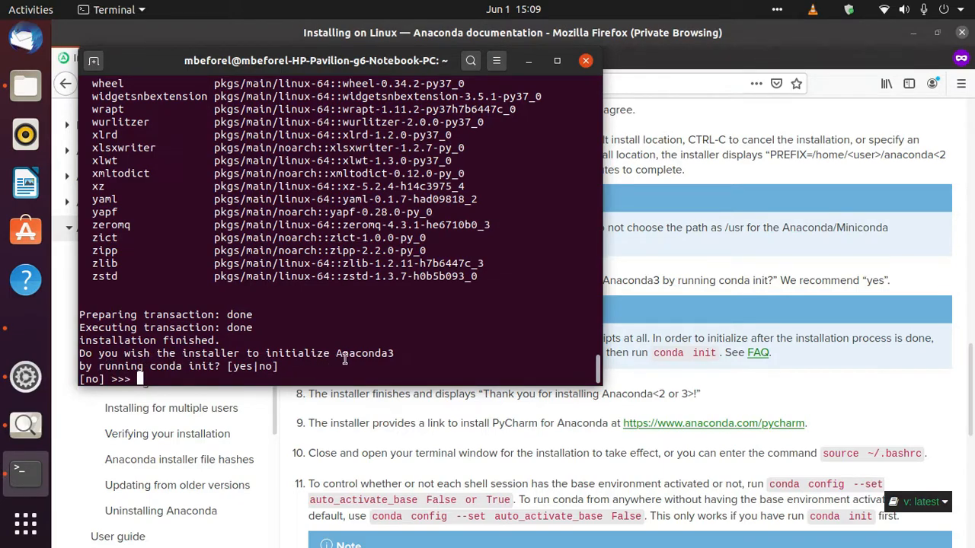
mouse_move(190, 369)
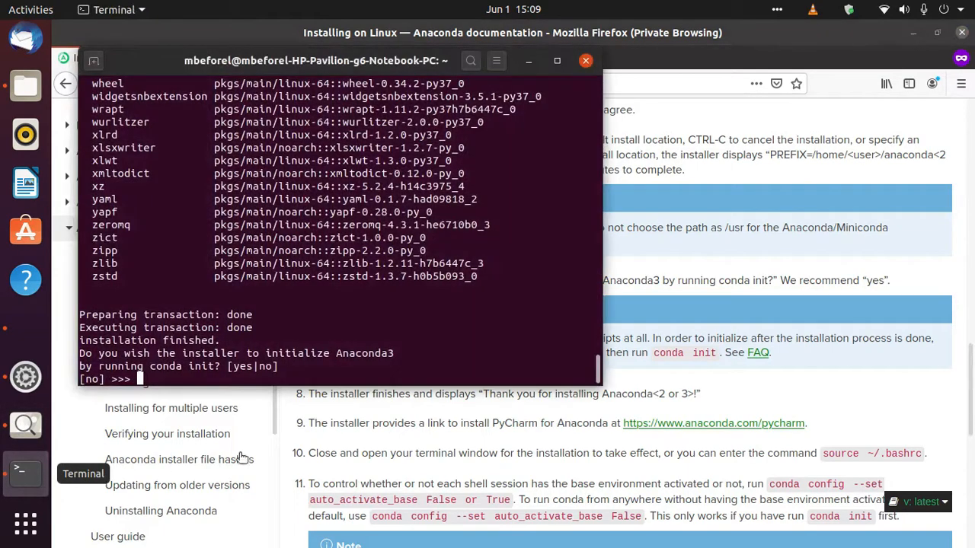
Answer yes to the conda init prompt and return to the terminal
type("yes")
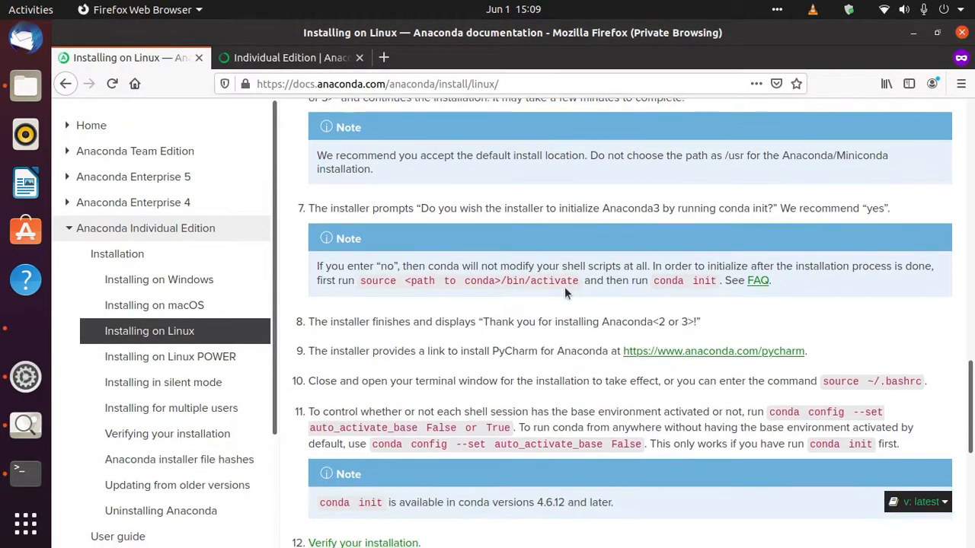
scroll("down", 3)
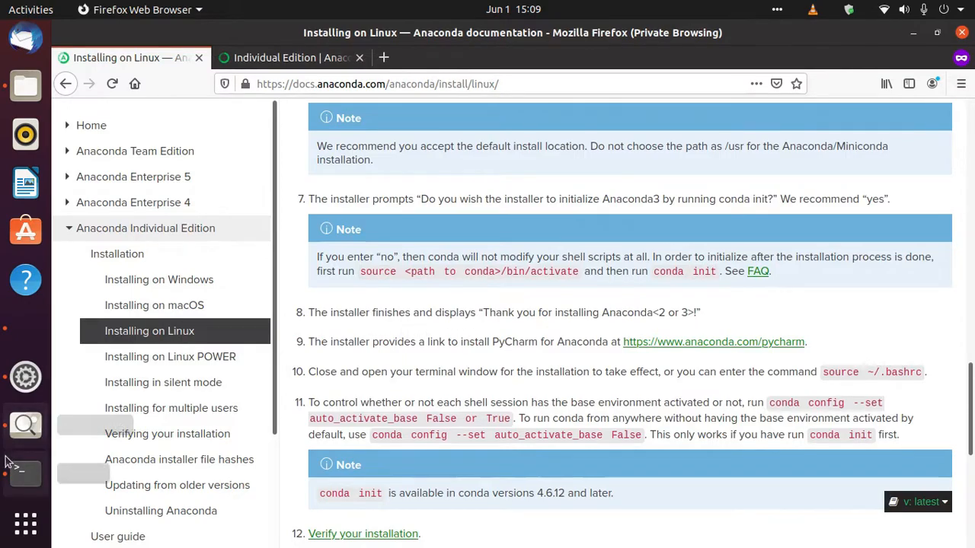
left_click(25, 472)
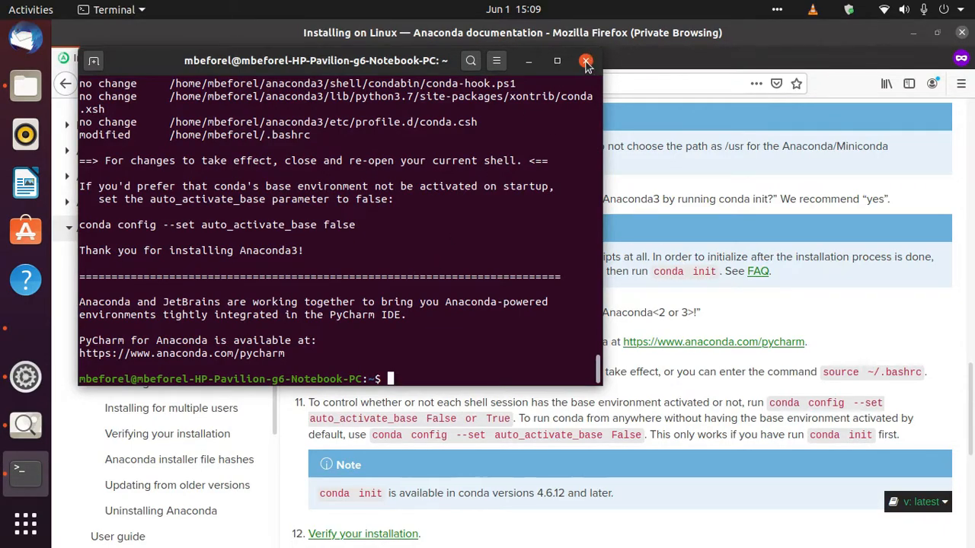
Close and reopen the terminal, then run jupyter notebook to start the server
left_click(585, 61)
type("jupyter no")
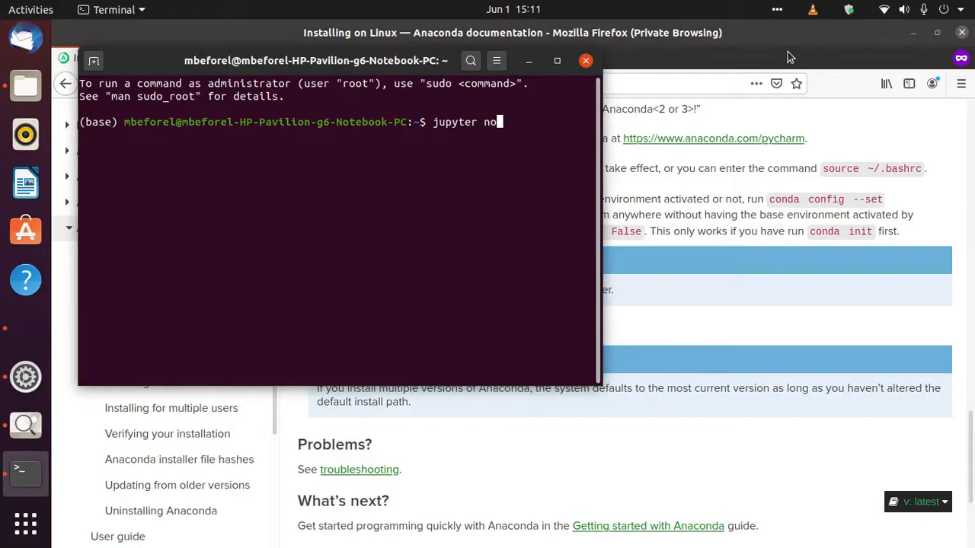
type("tebook")
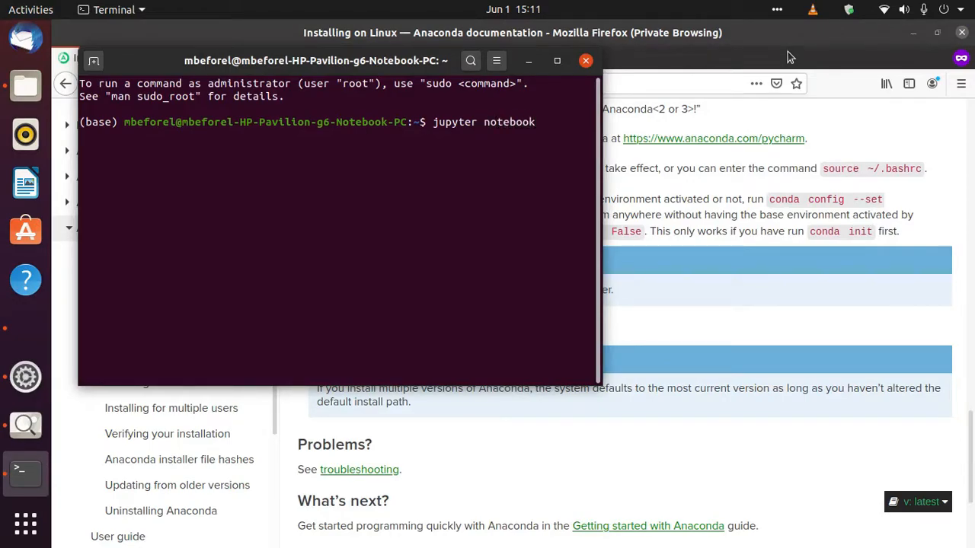
key("Return")
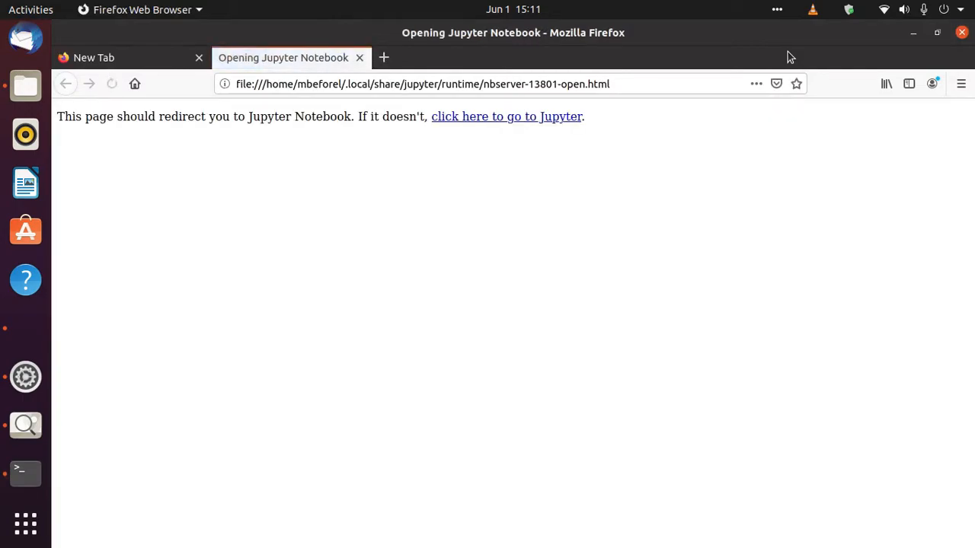
Follow the redirect link to load the Jupyter home page at localhost:8888/tree
left_click(507, 116)
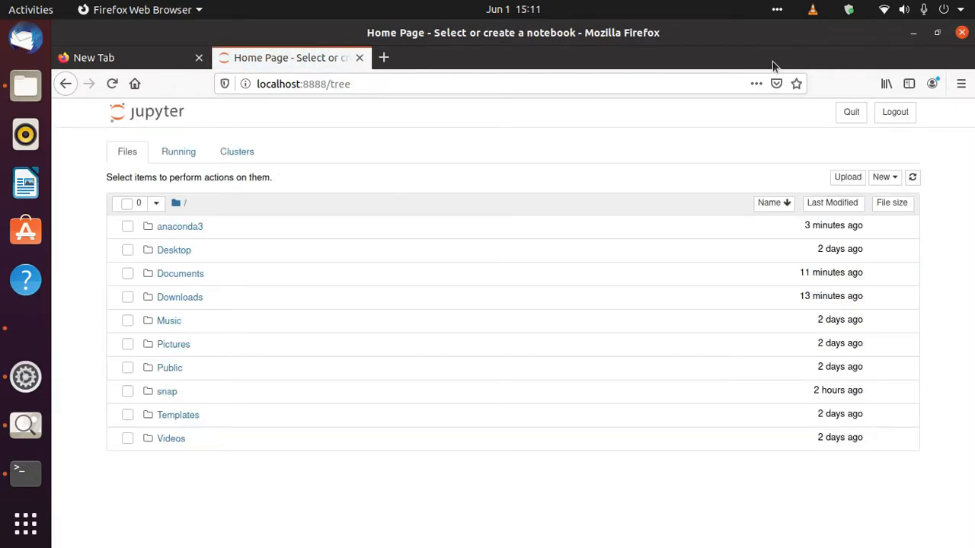
mouse_move(694, 140)
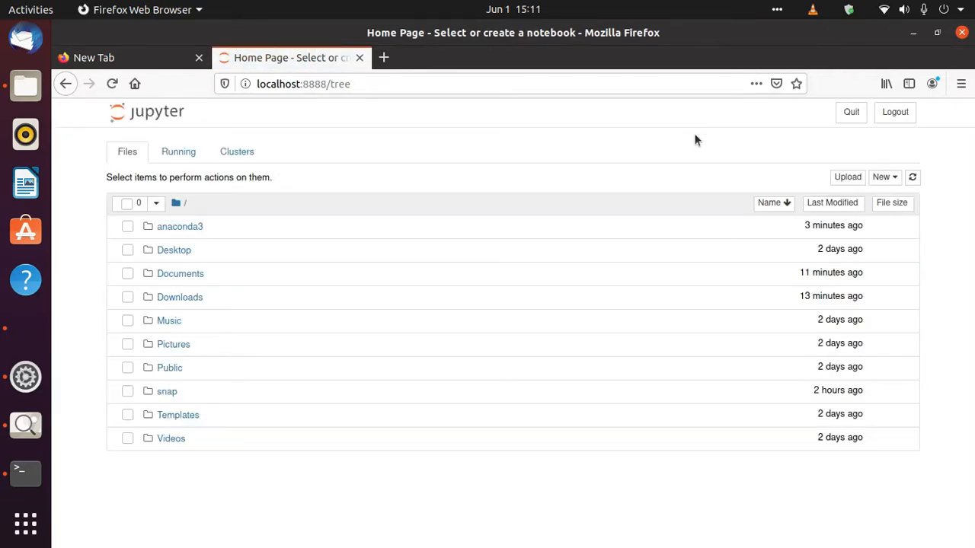